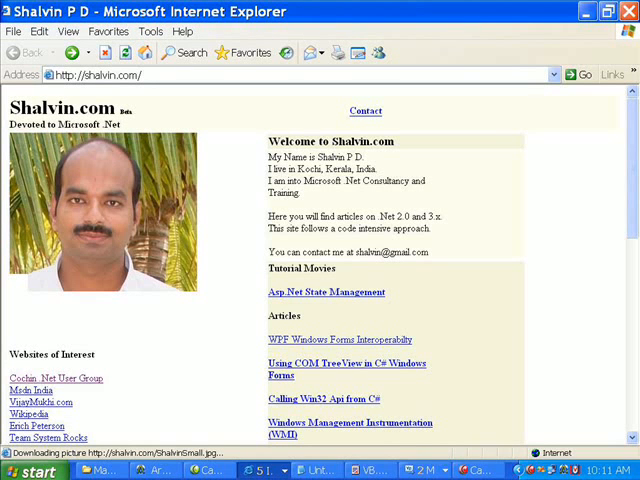
Select Label1 and reach its AccessKey, Text and AssociatedControlID properties for the N access key.
left_click(110, 468)
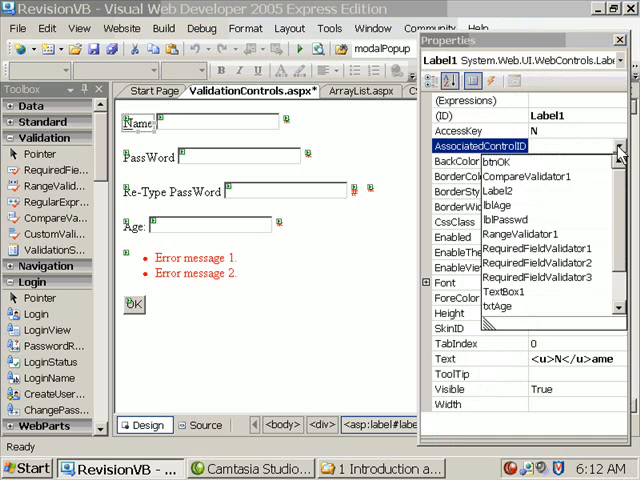
scroll("down", 3)
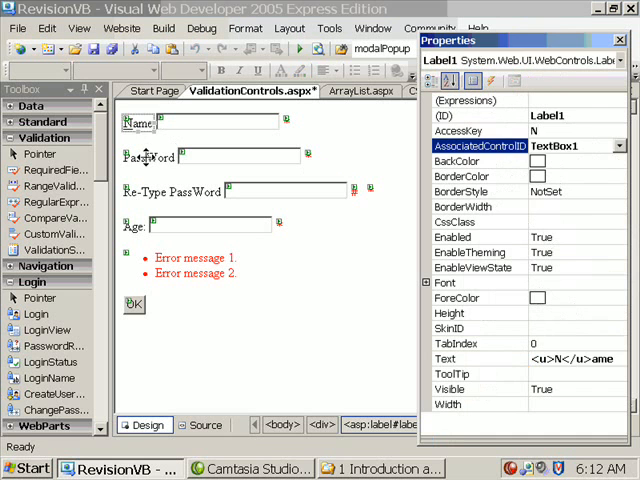
Change lblPasswd's Text property to <u>P</u>assWord so its P is underlined.
left_click(148, 156)
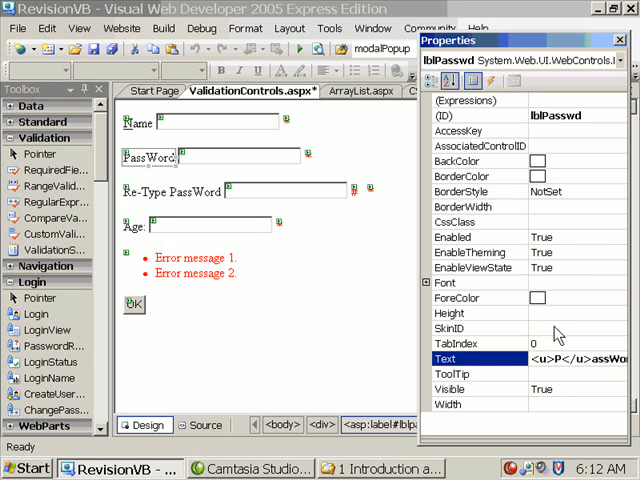
left_click(618, 146)
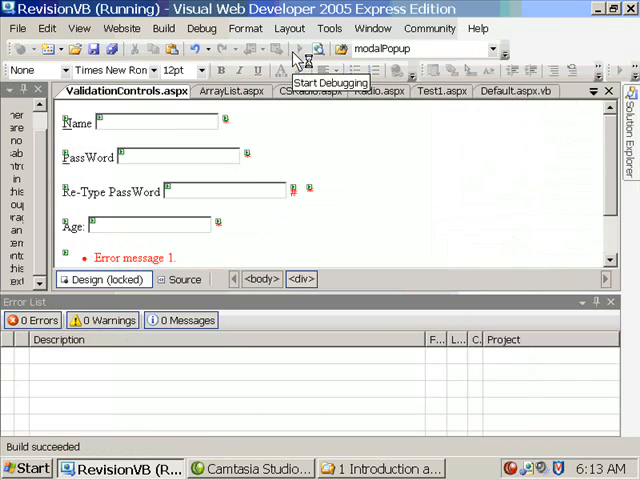
Start debugging to build and run the ValidationControls page.
left_click(308, 48)
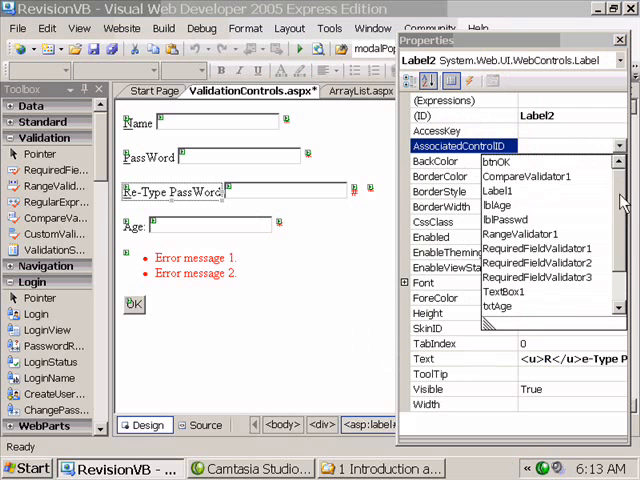
Set Label2's AssociatedControlID to txtRepasswd.
scroll("down", 3)
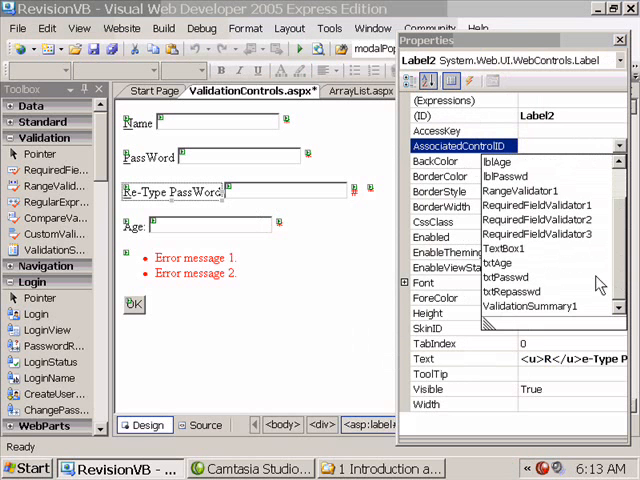
left_click(508, 304)
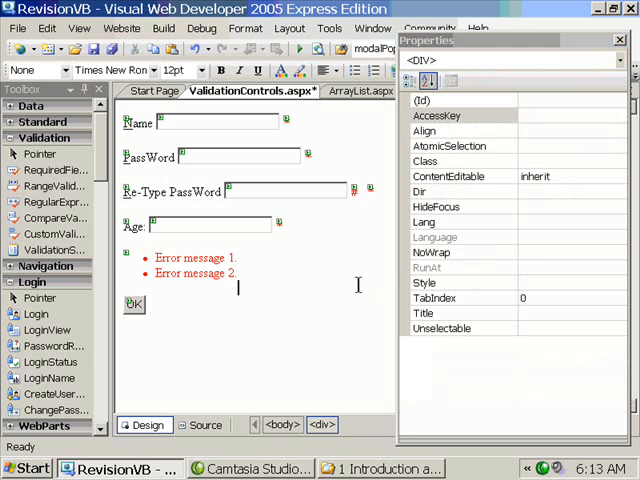
Start debugging again to open the page in Internet Explorer.
left_click(296, 50)
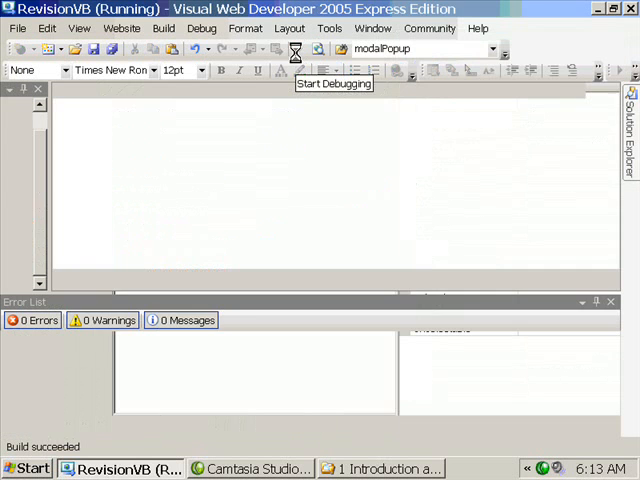
left_click(296, 48)
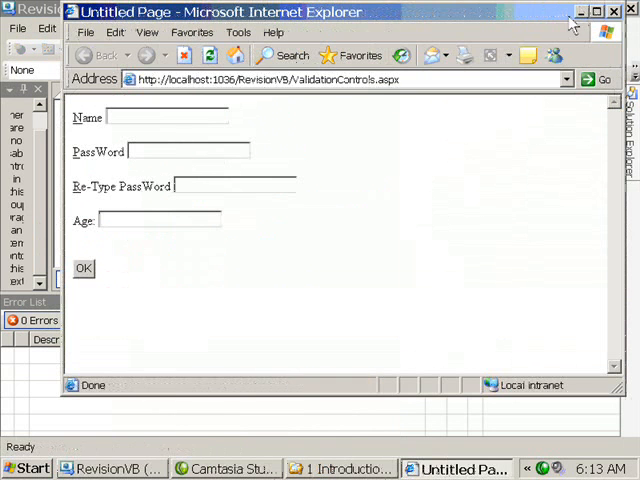